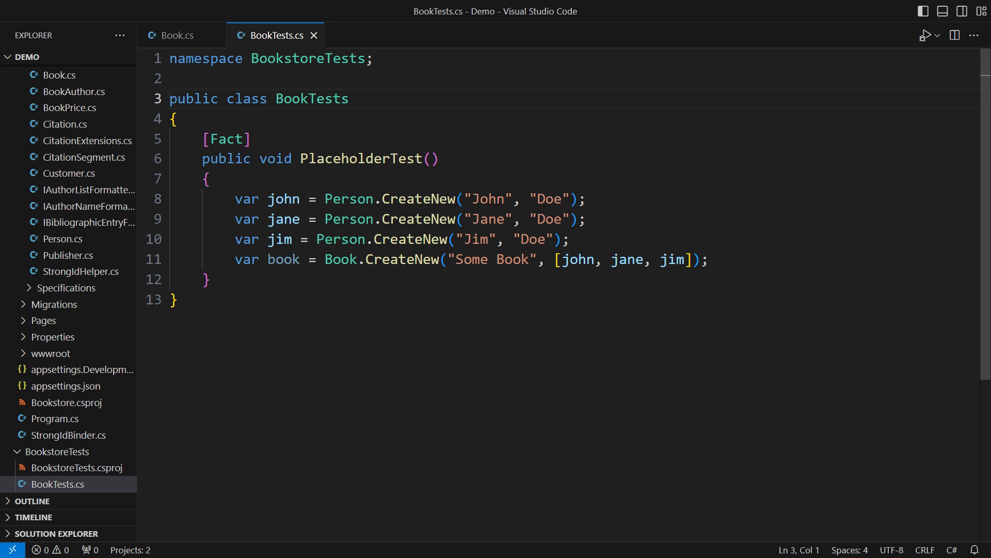
# Step: View Book.cs and its static CreateNew method assigning authors directly
pyautogui.click(176, 35)
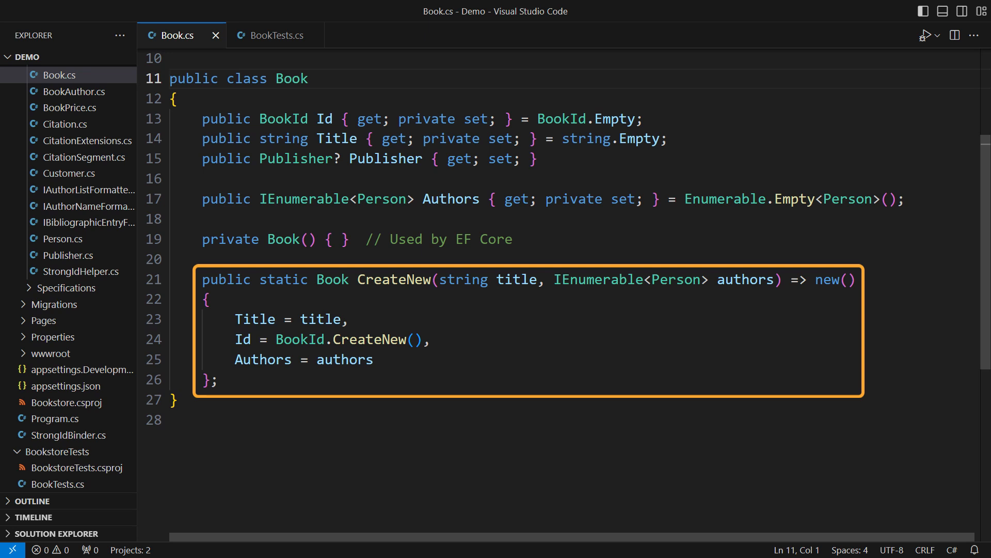
# Step: Rename the placeholder test to GivenAuthors_CreateNewReceivesThem_ResultContainsThemInSameOrder in BookTests.cs
pyautogui.click(276, 36)
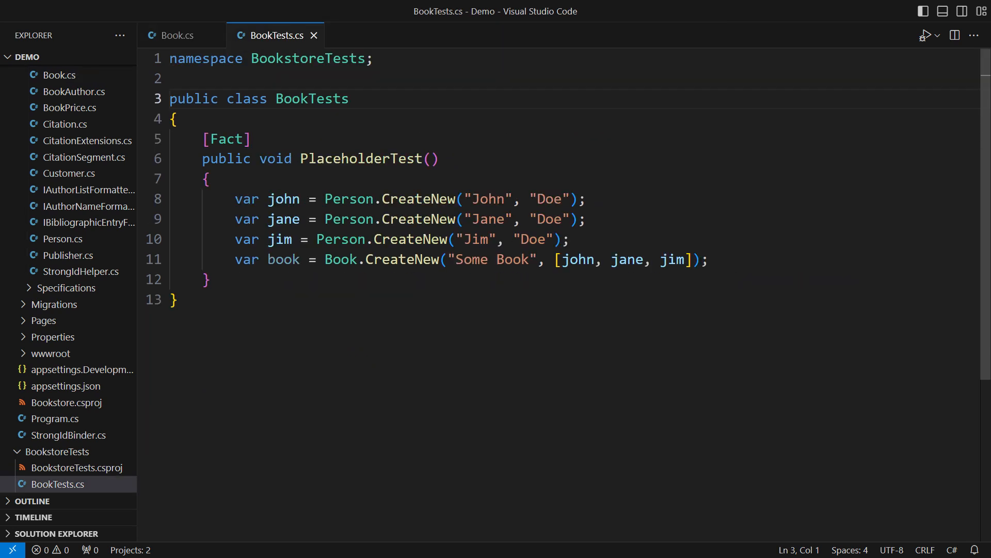
pyautogui.write('G(')
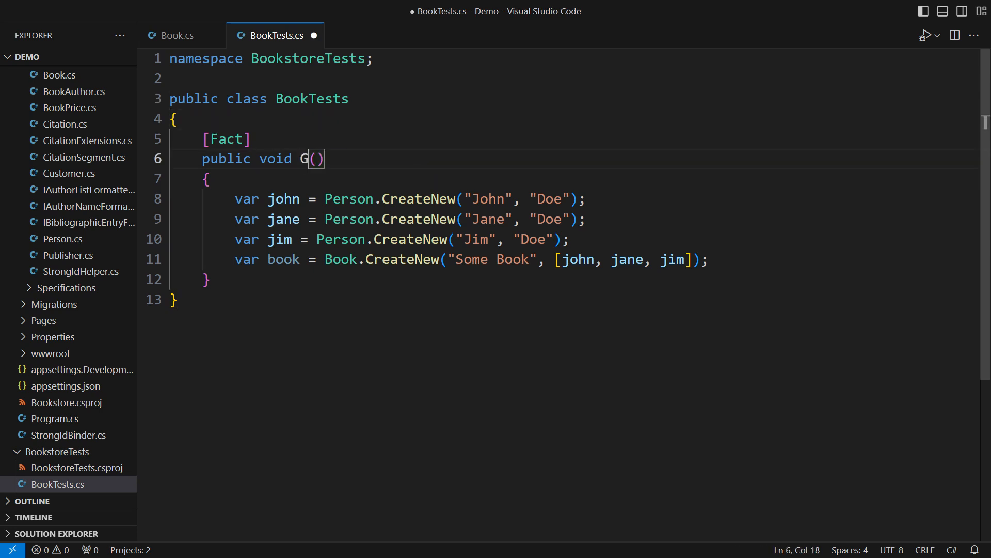
pyautogui.write('ivenAuthors_CreateNewRece')
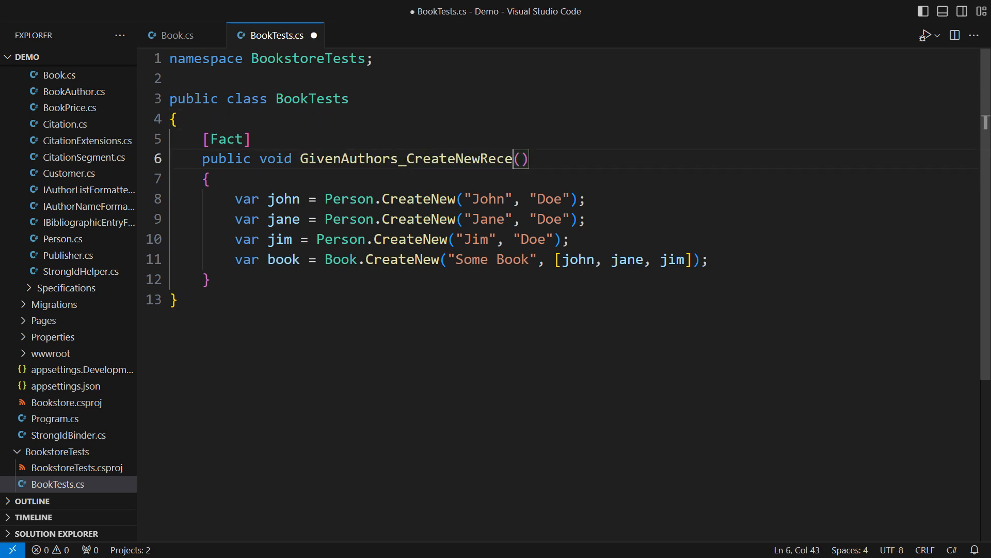
pyautogui.write('ivesThem_ResultContain')
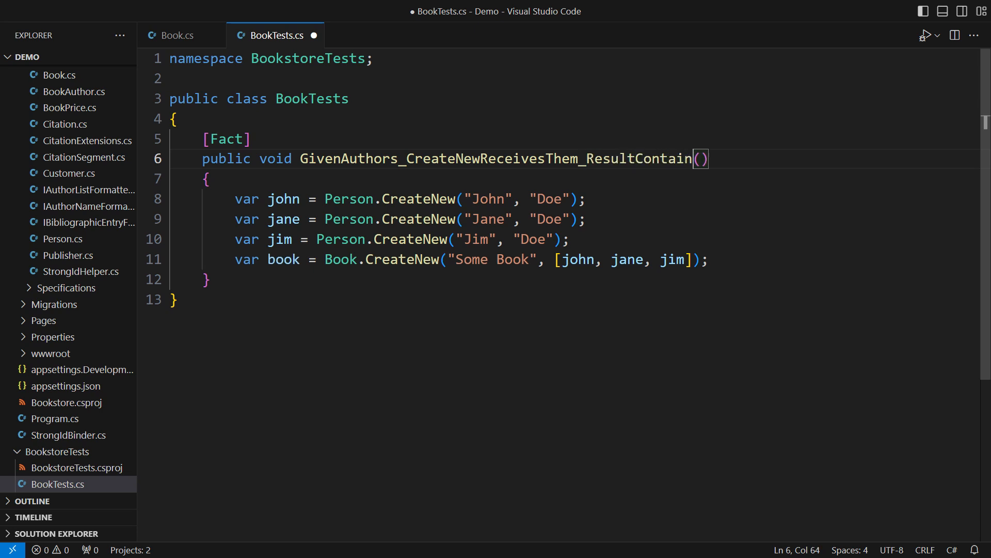
pyautogui.write('sThemInSameOrder')
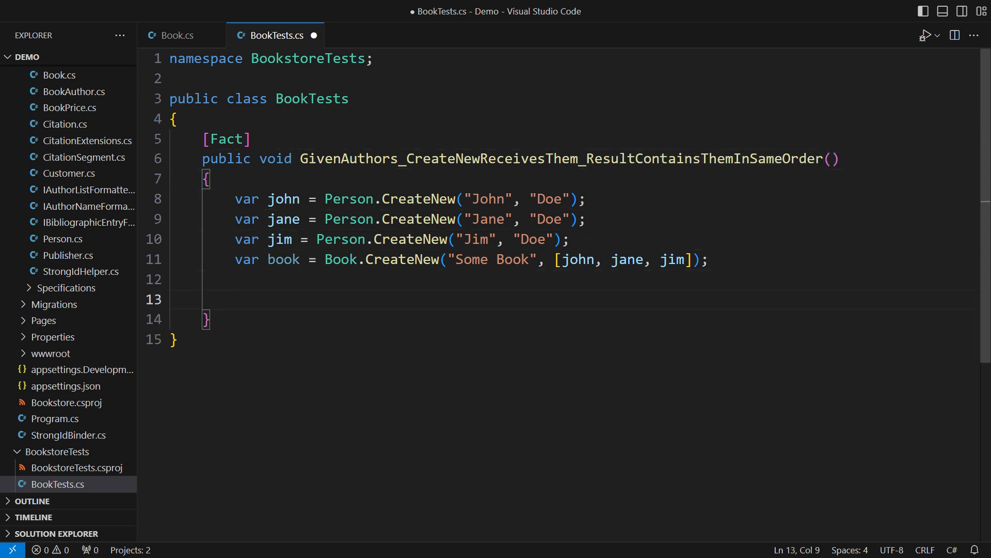
# Step: Assert book.Authors equals [john, jane, jim] and leave room for the next test
pyautogui.write('Assert.Equal([john, jane, jim], book.Authors)')
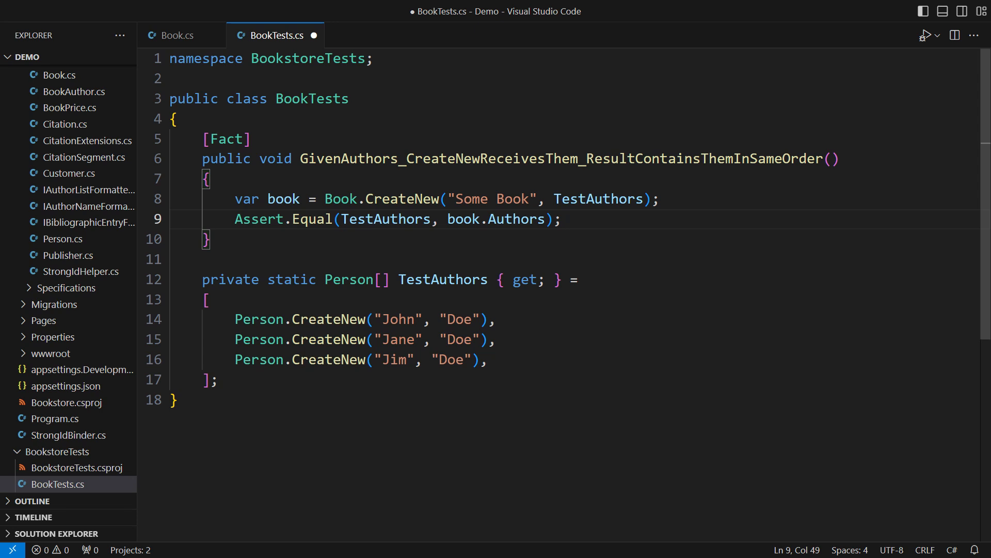
pyautogui.press('Enter')
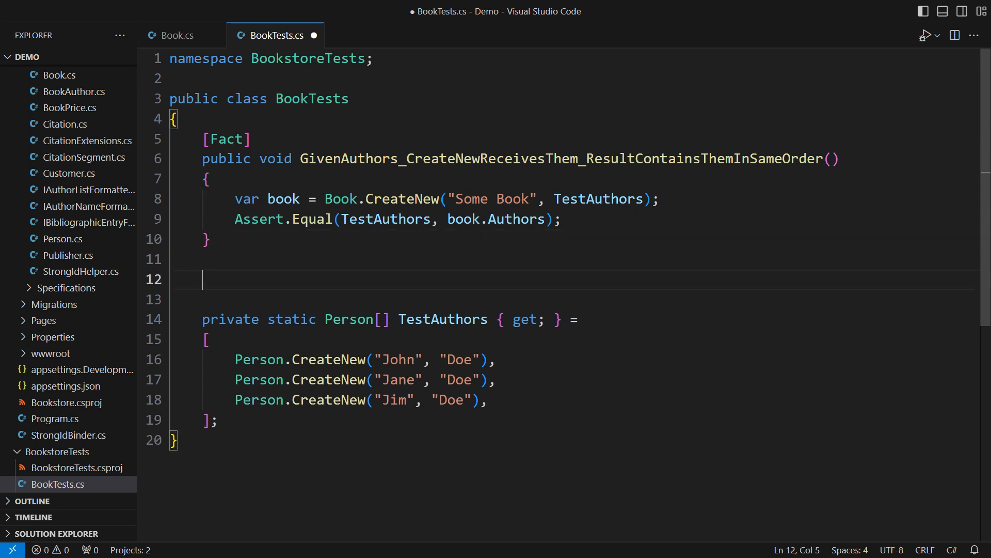
# Step: Add a [Fact] test ResultContainsThatManyAuthors comparing TestAuthors.Length with the created book's Authors count
pyautogui.write('[Fact]')
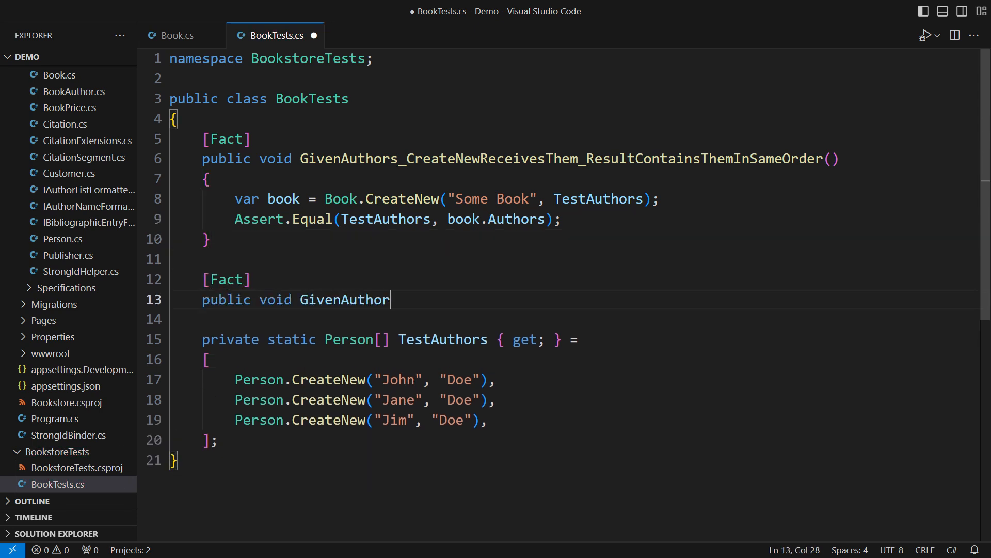
pyautogui.write('s_CreateNewReceivesThem_ResultContainsThatManyAuthors() =>')
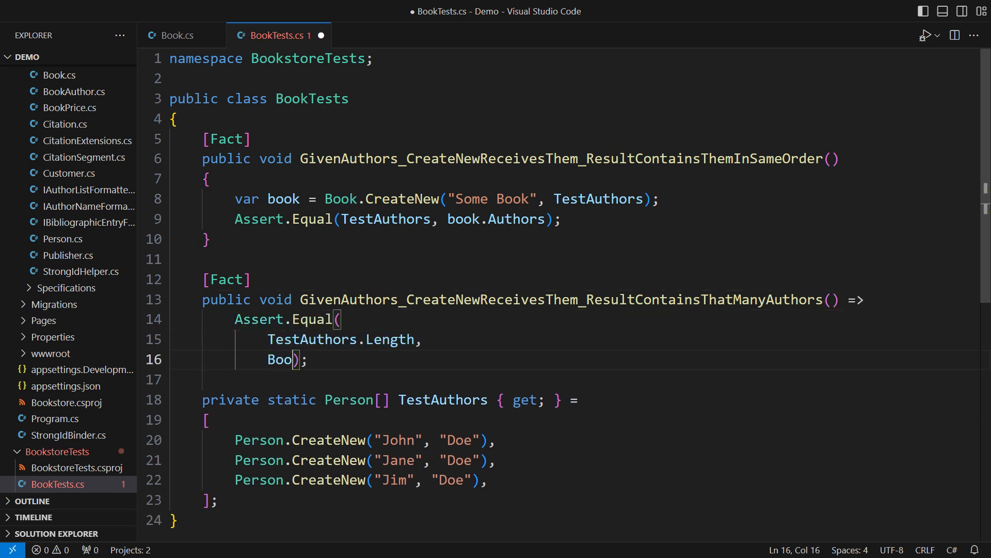
pyautogui.write('Book.CreateNew("Some Book", TestAuthors).Authors.Count(')
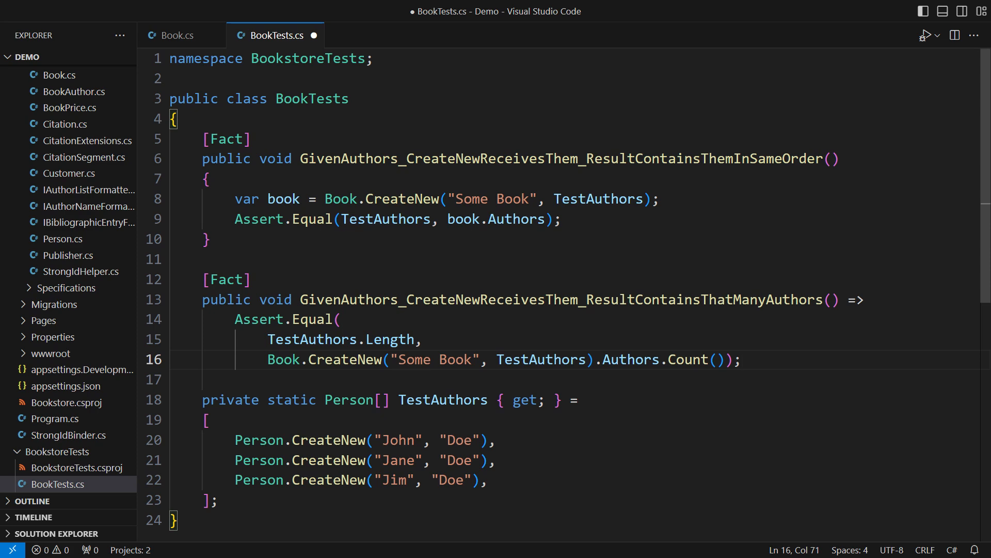
# Step: Change Book.CreateNew to assign authors ordered by LastName, after trying Reverse
pyautogui.click(177, 35)
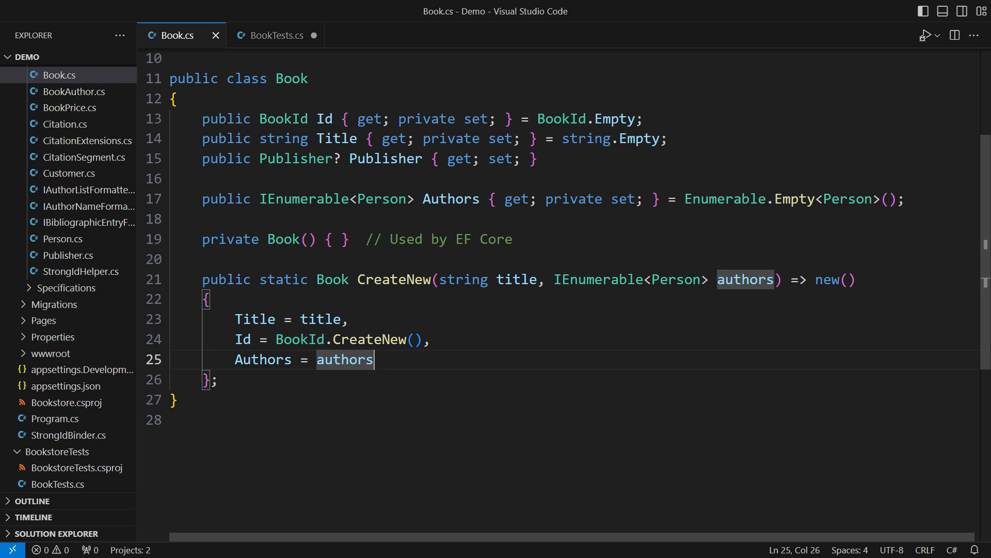
pyautogui.write('.Reverse()')
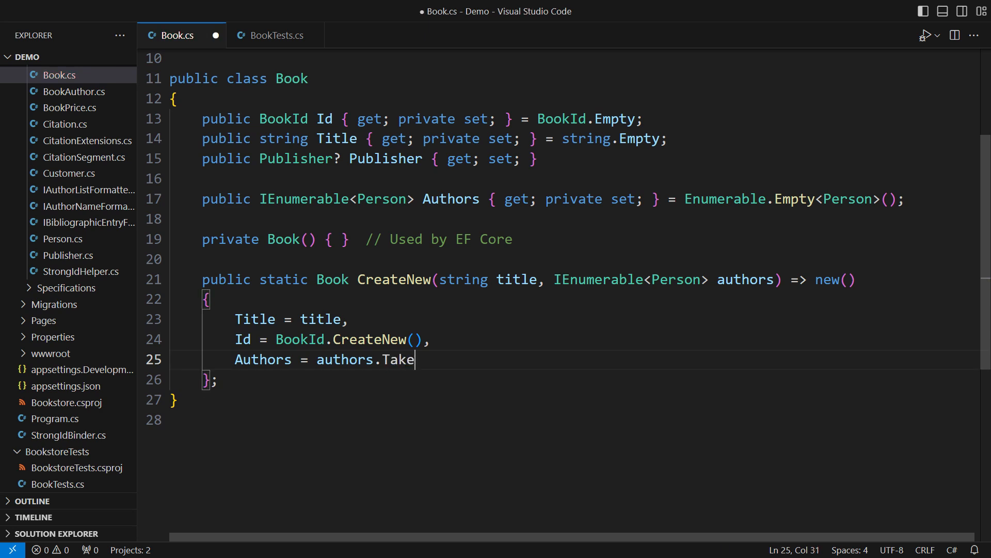
pyautogui.write('(2)')
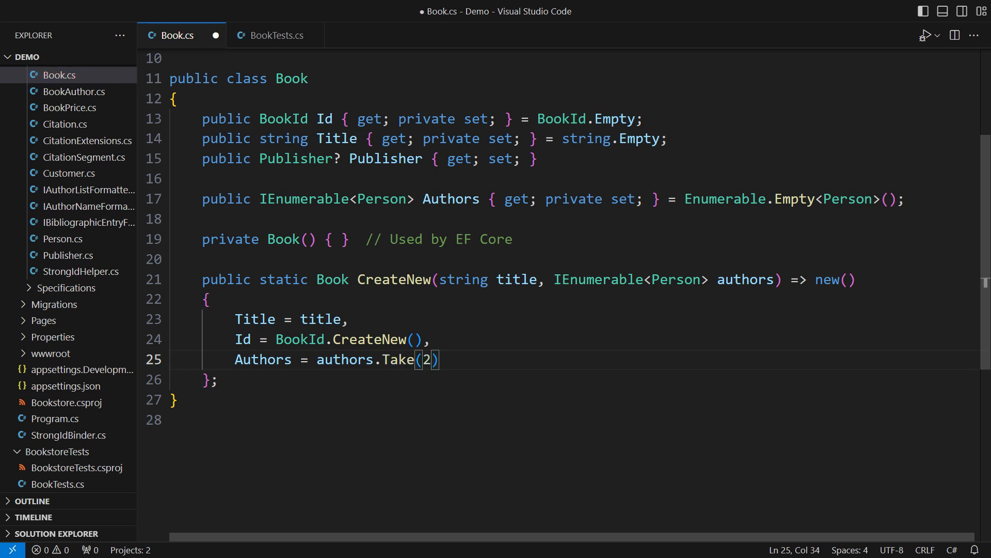
pyautogui.write('OrderBy(a => a.LastName')
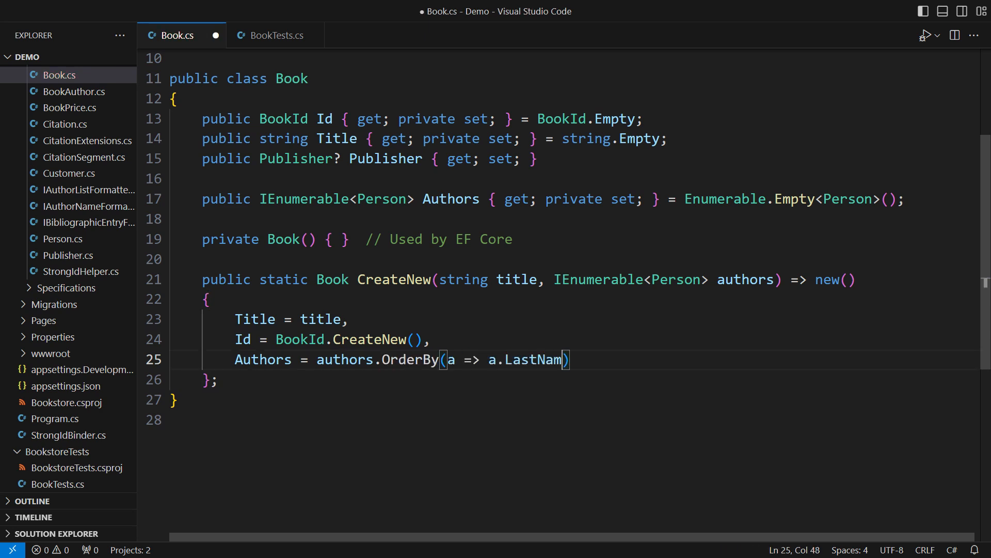
pyautogui.write('e')
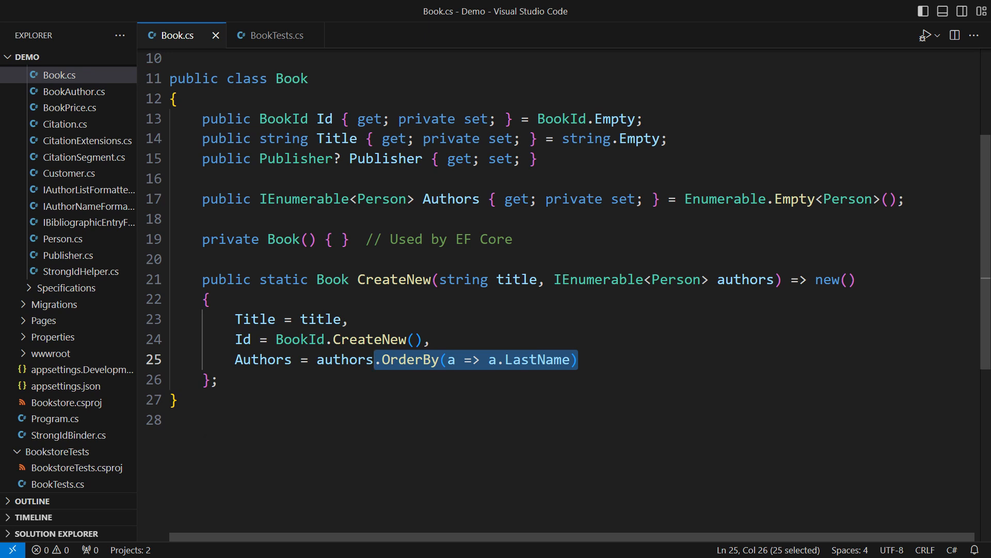
# Step: Try null and Array.Empty<Person>() in CreateNew, then settle on assigning authors directly
pyautogui.press('Delete')
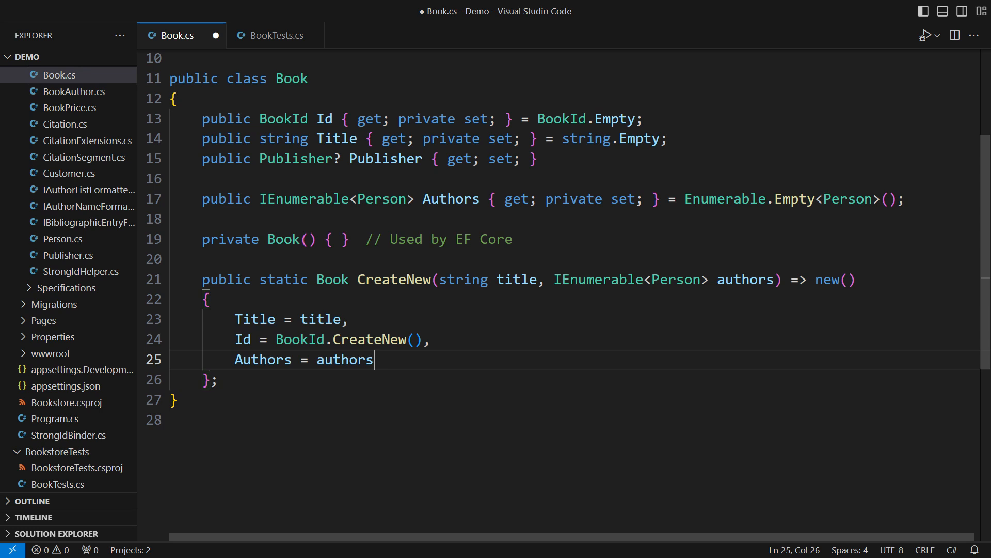
pyautogui.write('null')
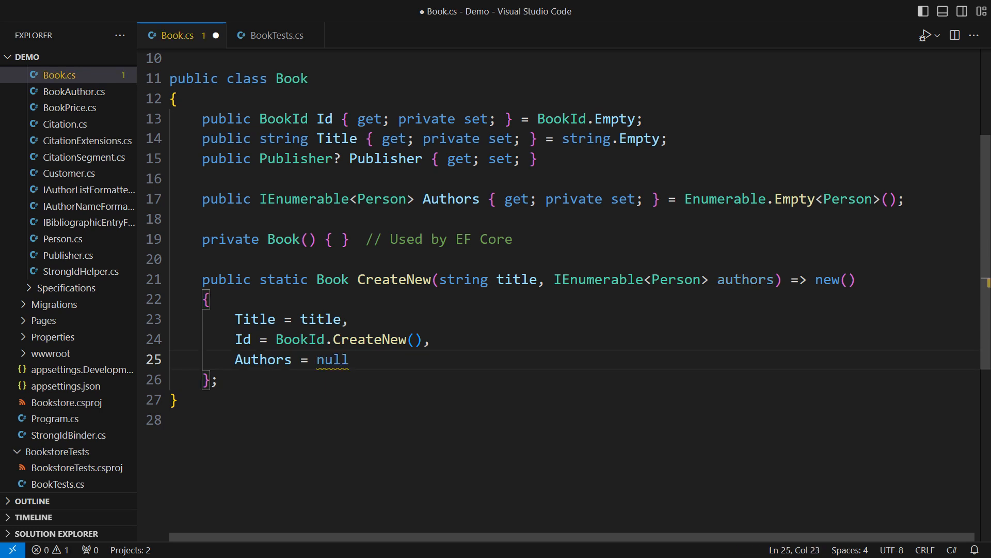
pyautogui.doubleClick(332, 360)
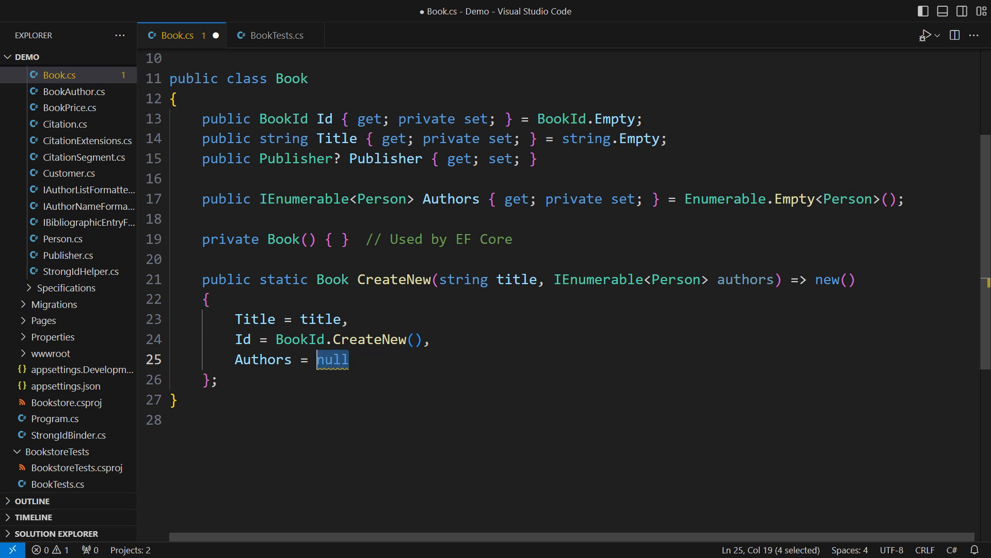
pyautogui.write('Array.Empty<Person>()')
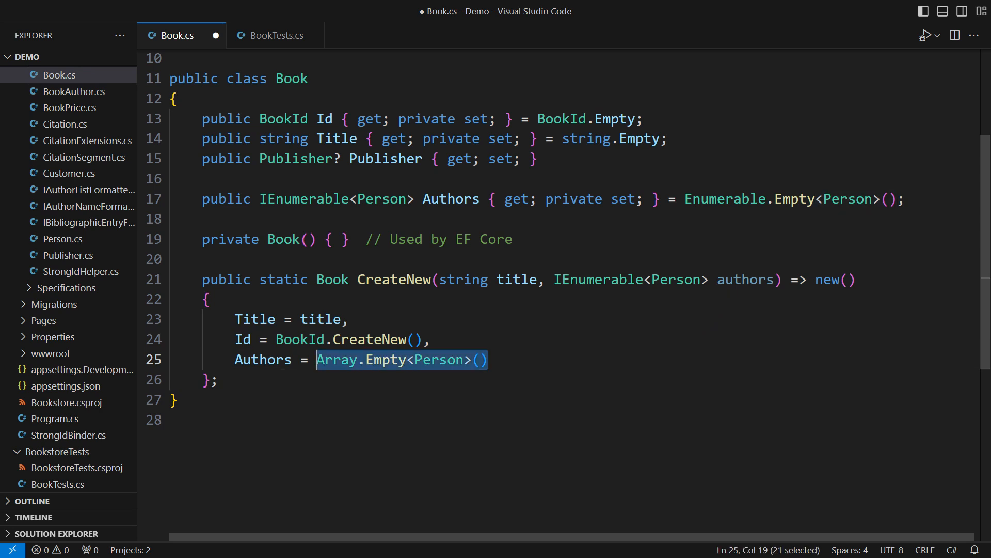
pyautogui.write('authors')
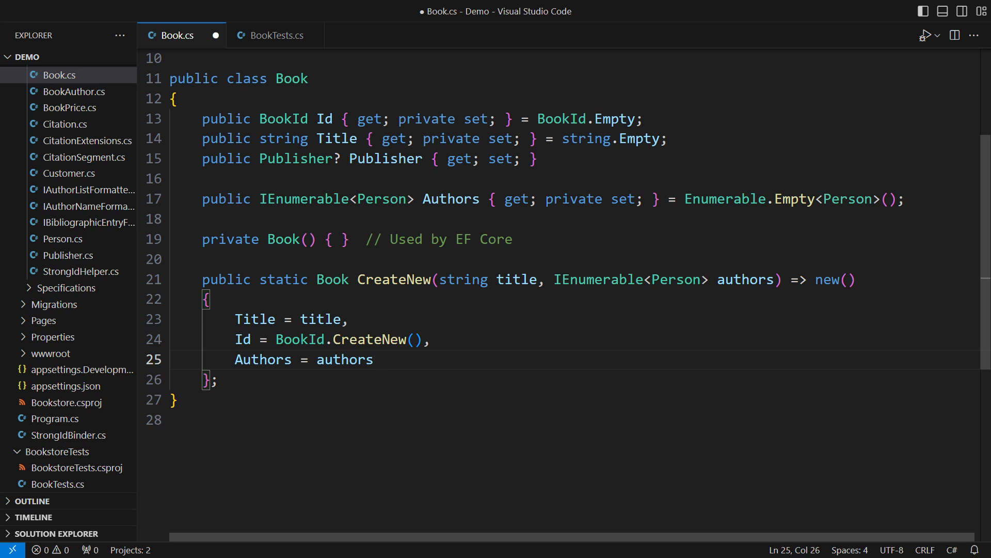
pyautogui.click(275, 35)
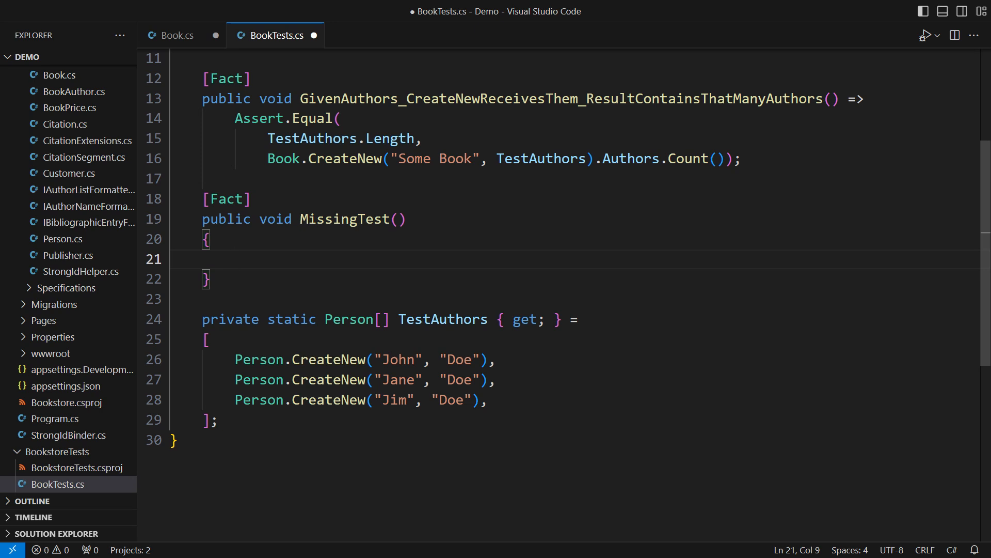
# Step: Write the isolation test: change authorsInput[0] to Person 'Changed Author' and Assert.DoesNotContain it in book.Authors
pyautogui.write('Person[] authorsInput = TestAuthors.ToArray();')
pyautogui.write('var book = Book.CreateNew("Some Book", authorsInput);')
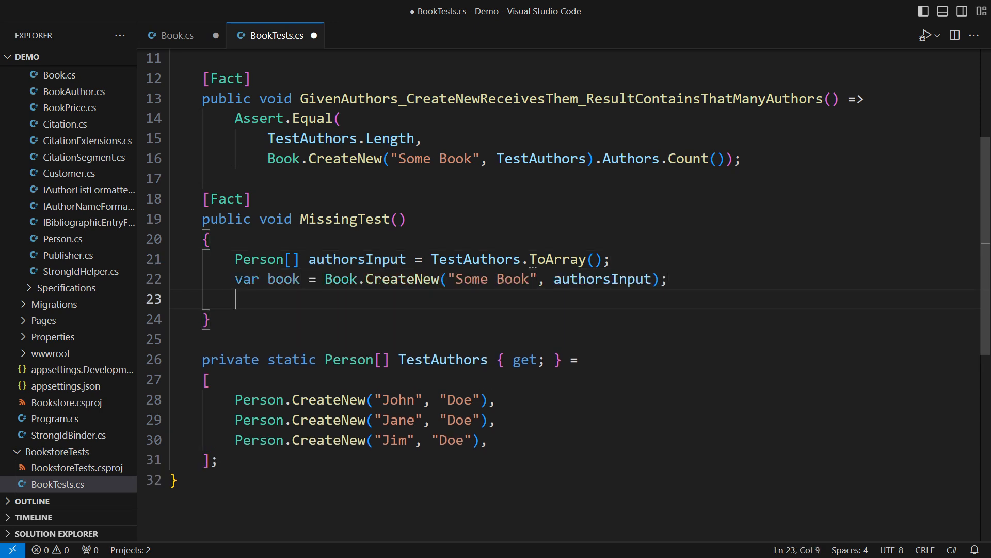
pyautogui.write('authorsInput[0] = Person.CreateNew("Changed", "Author");')
pyautogui.write('Assert.DoesNotC')
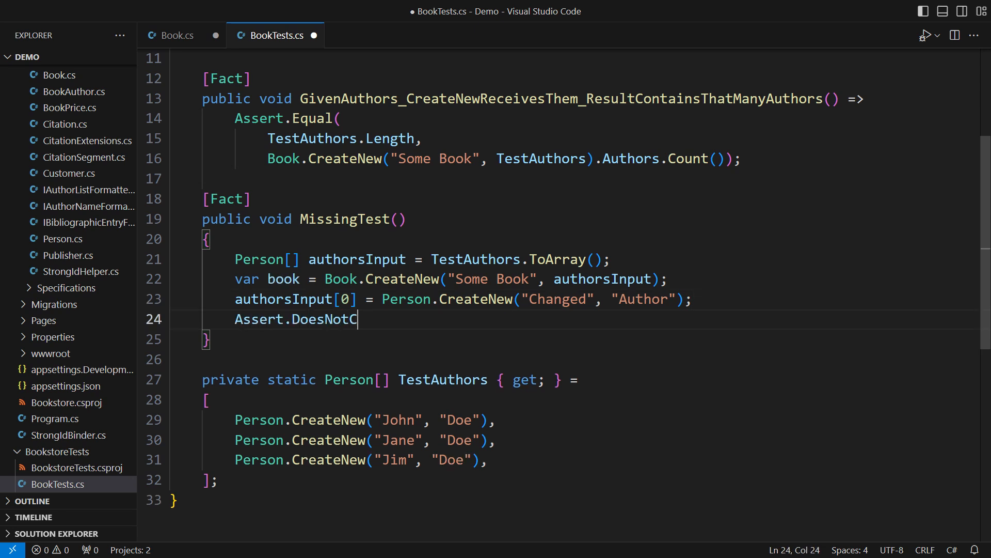
pyautogui.write('ontain(authorsInput[0], book.Authors);')
pyautogui.click(303, 218)
pyautogui.write('GivenAuthors_CreateNewReceivesThem_ResultContainsIsolatedAuthorsCollection')
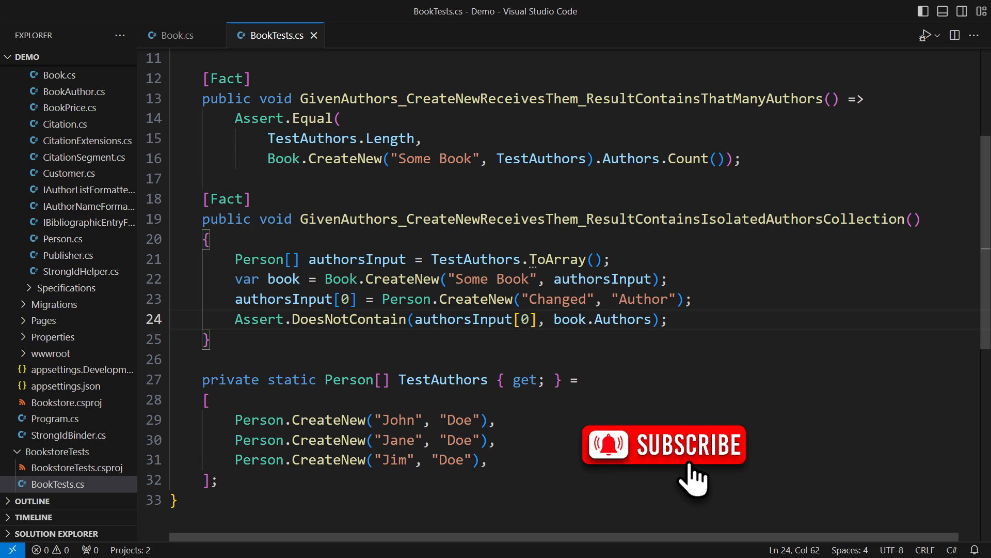
pyautogui.click(176, 35)
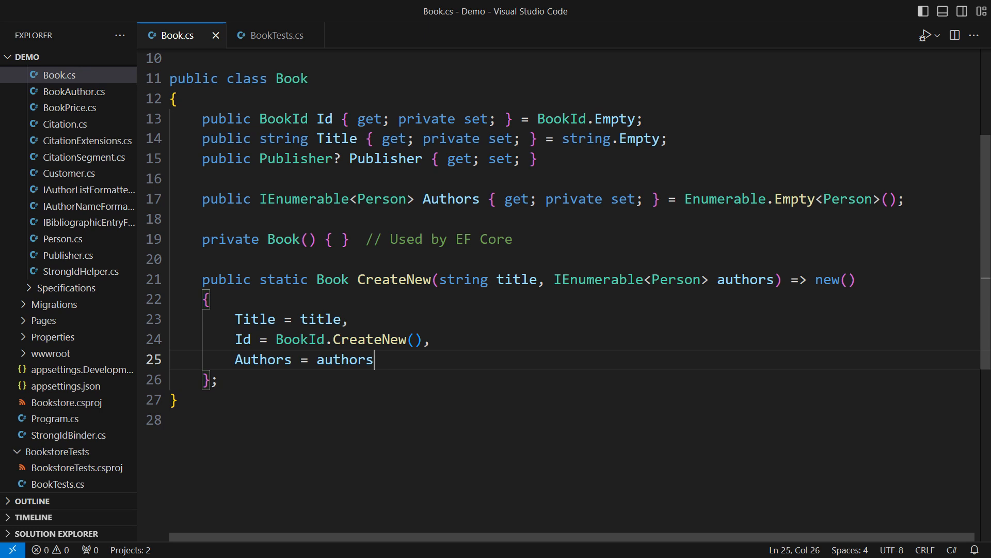
# Step: Make CreateNew copy the authors with .ToList() and save Book.cs
pyautogui.write('.ToList()')
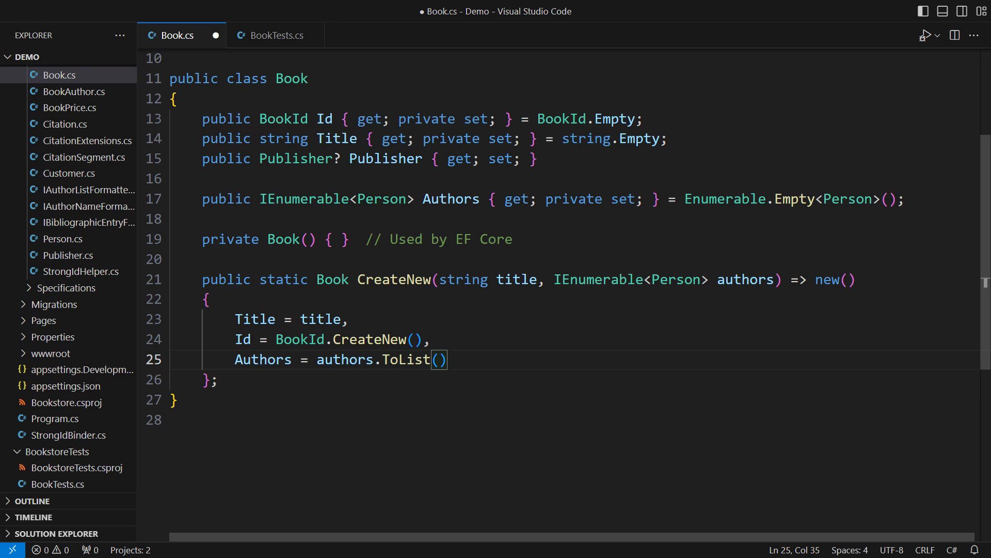
pyautogui.press('ctrl+`')
pyautogui.write('dotnet test -v quiet -l "console;verbosity=normal"')
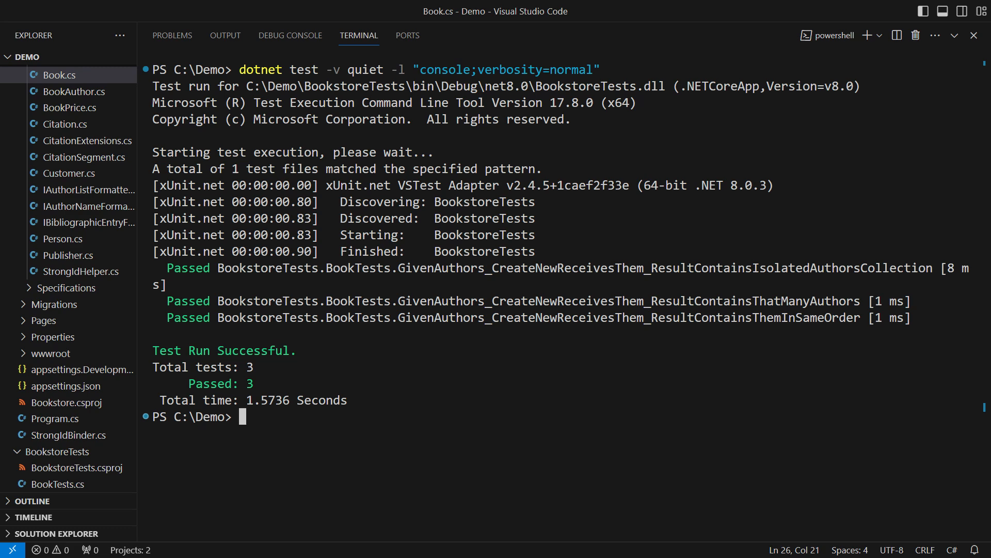
# Step: Return to Book.cs after the test run to see the AuthorsCollection-backed CreateNew
pyautogui.click(59, 74)
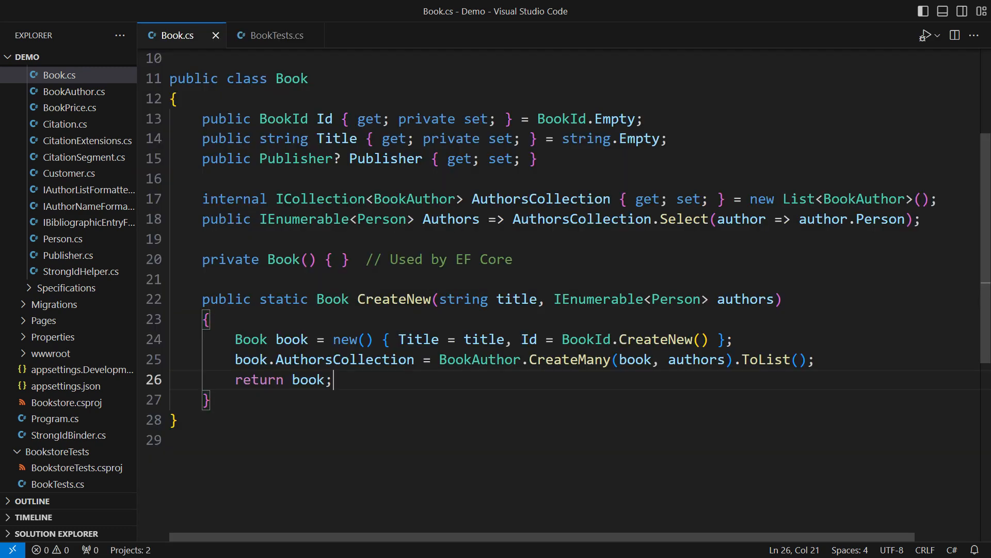